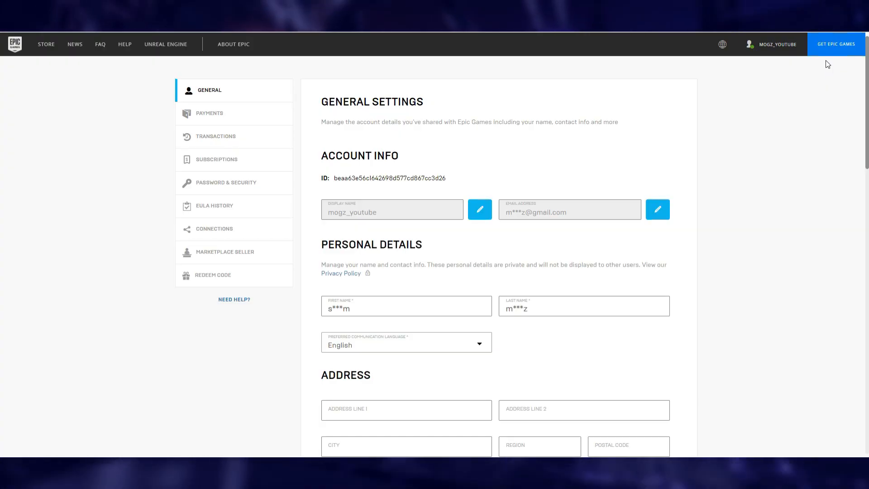
pyautogui.moveTo(815, 152)
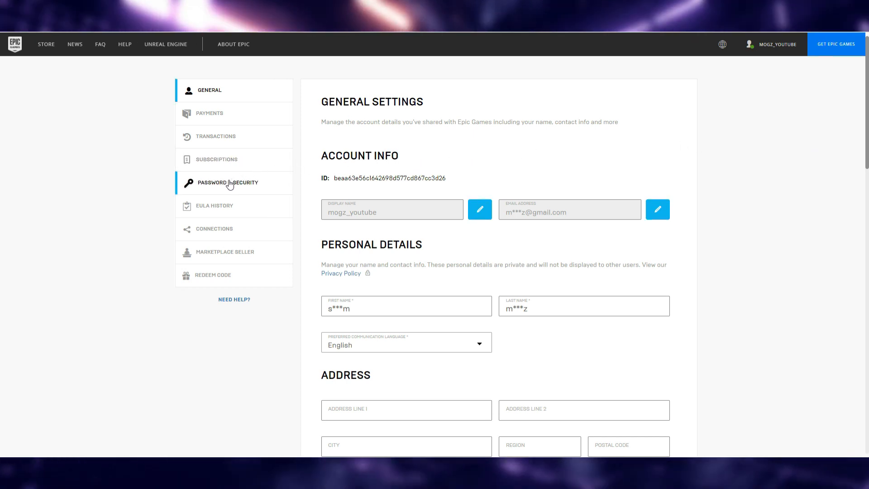
# Step: Show the Two-Factor Authentication section of the Password & Security settings
pyautogui.click(228, 183)
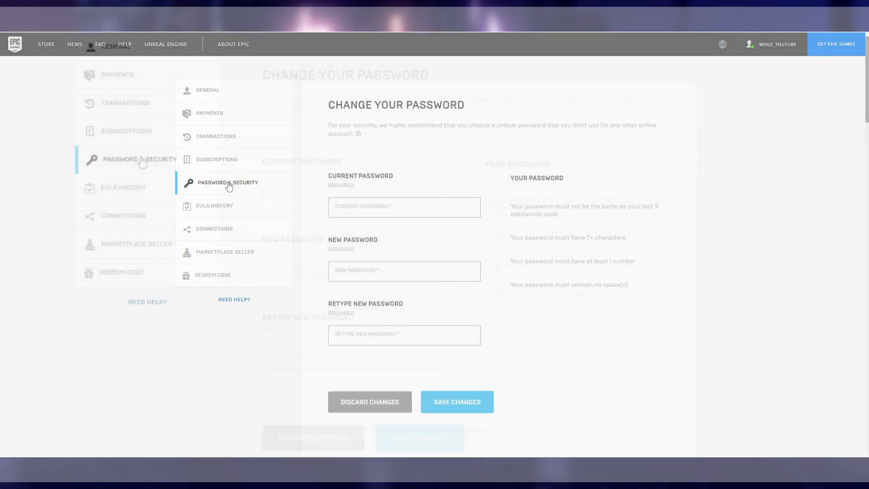
pyautogui.scroll(-3)
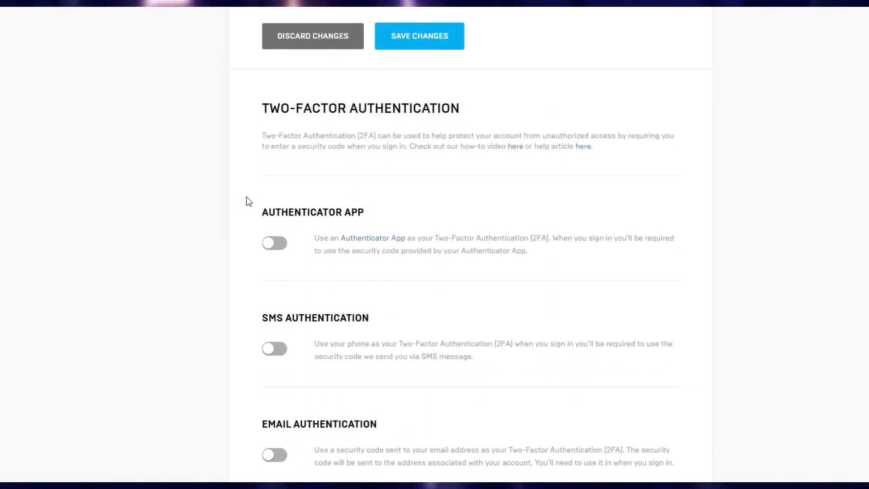
pyautogui.scroll(-3)
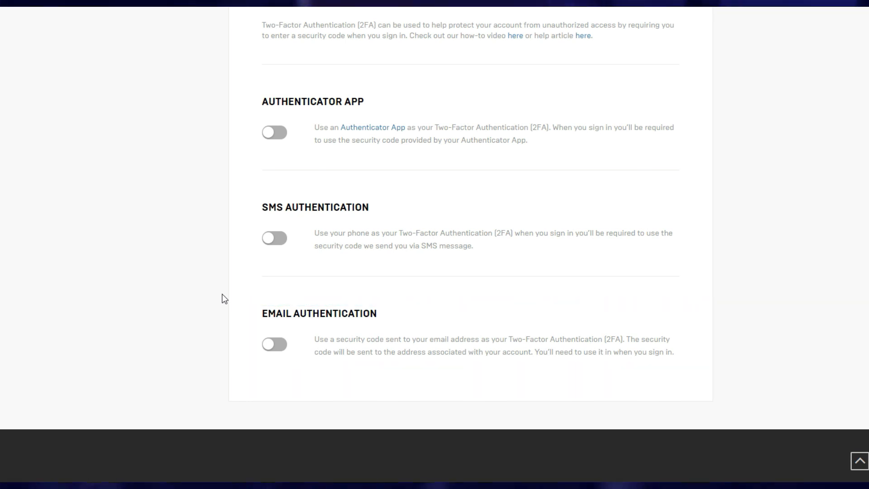
# Step: Enable Email Authentication by submitting the emailed security code and confirming
pyautogui.click(274, 344)
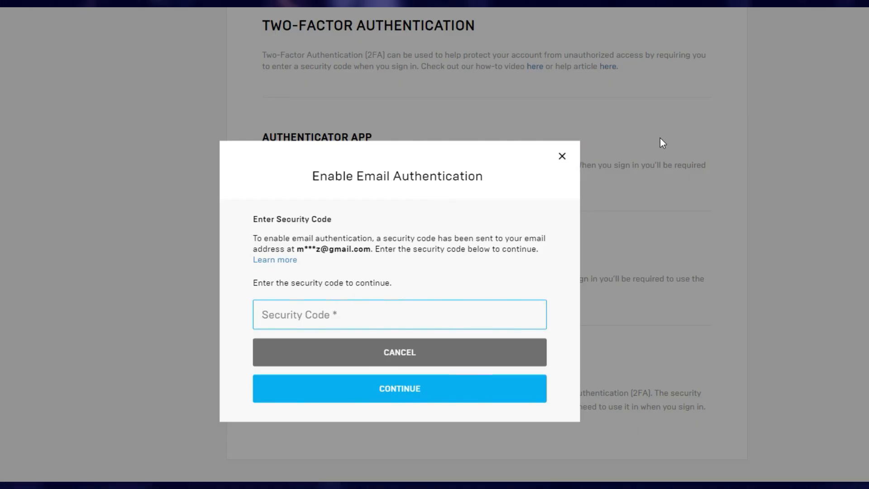
pyautogui.click(400, 315)
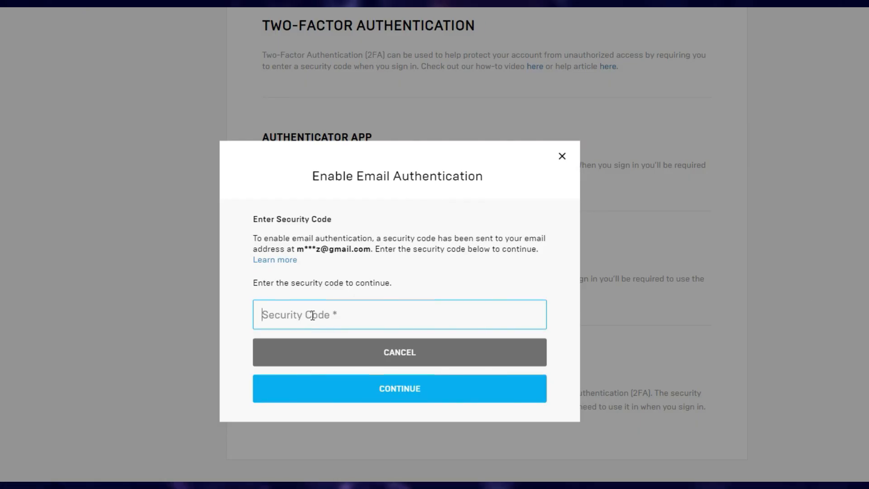
pyautogui.click(400, 388)
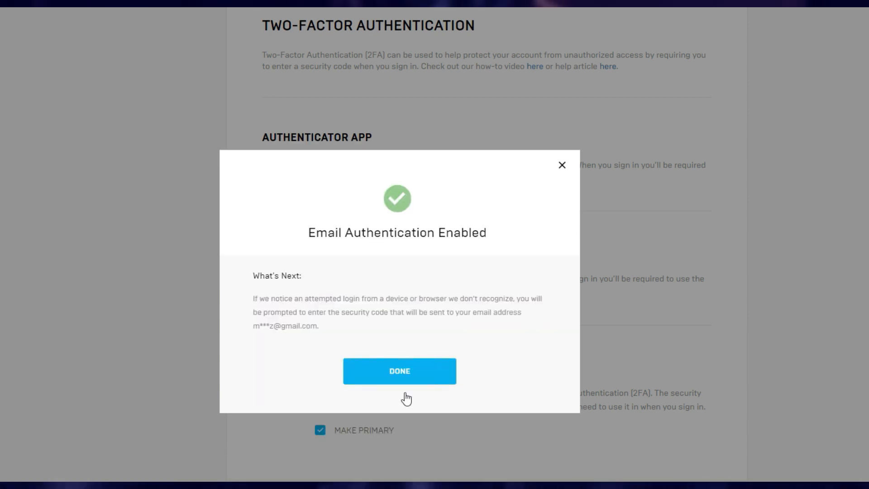
pyautogui.click(400, 372)
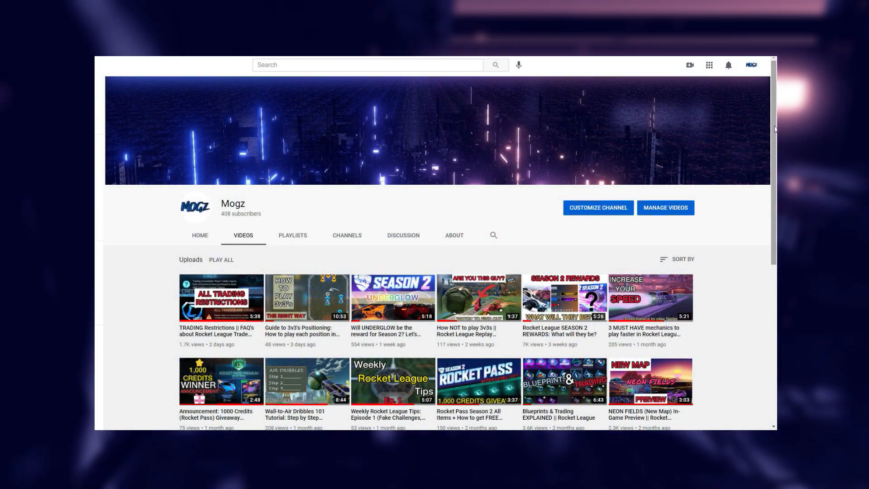
# Step: Scroll the channel's uploads down to its oldest Rocket League videos
pyautogui.scroll(-3)
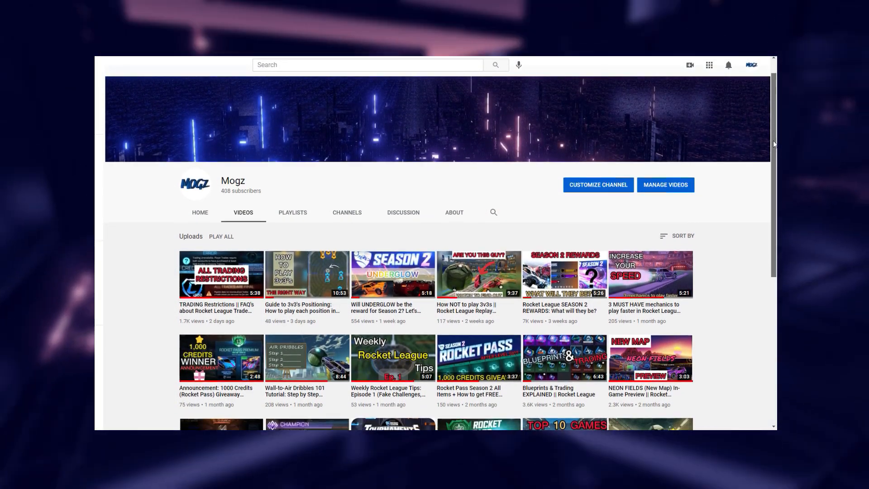
pyautogui.scroll(-3)
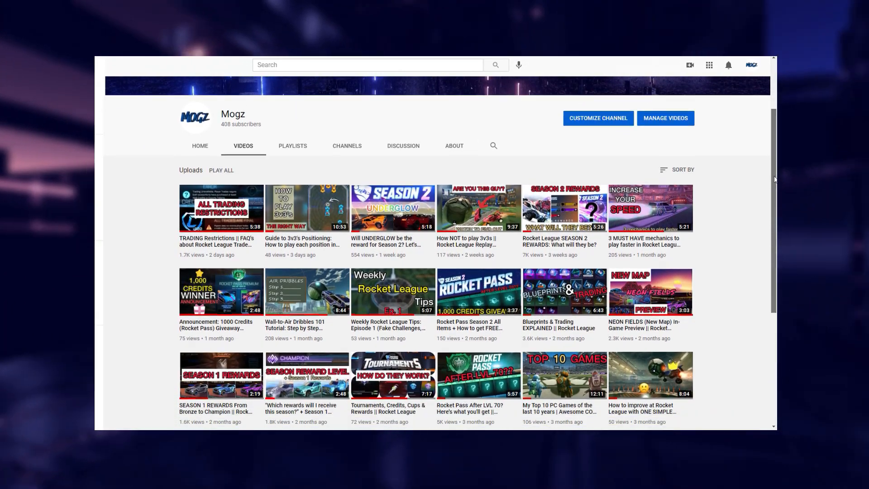
pyautogui.scroll(-3)
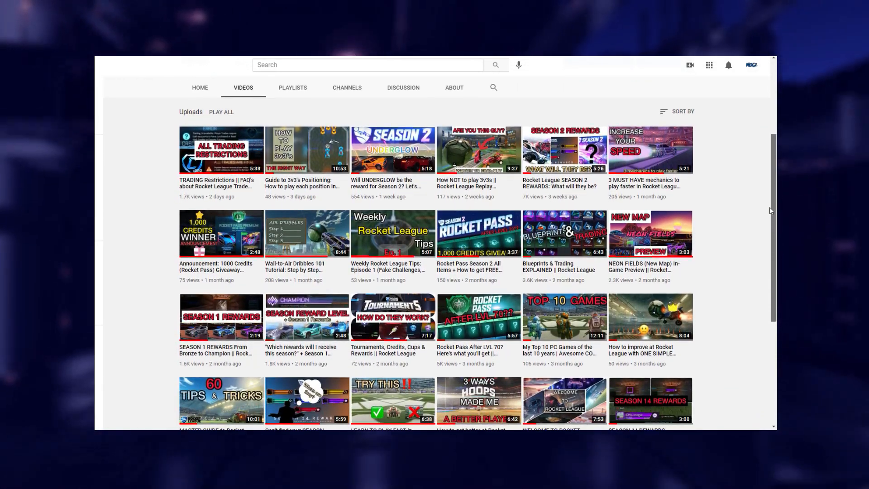
pyautogui.scroll(-3)
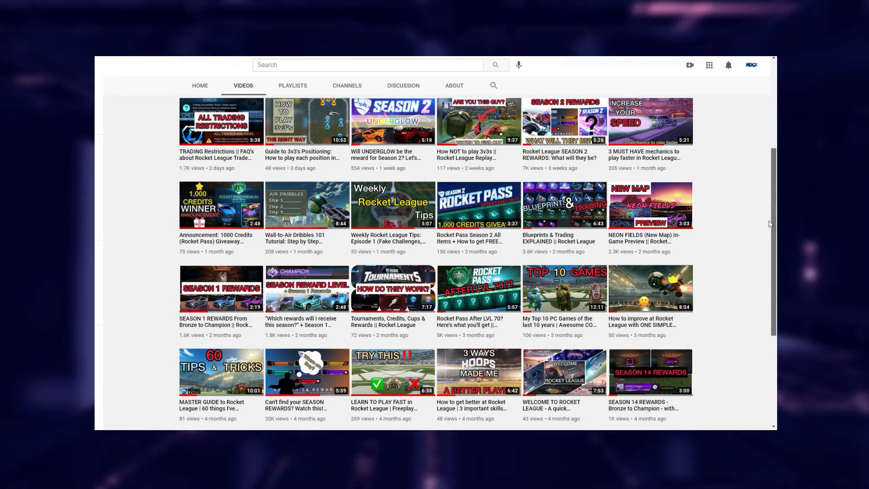
pyautogui.scroll(-3)
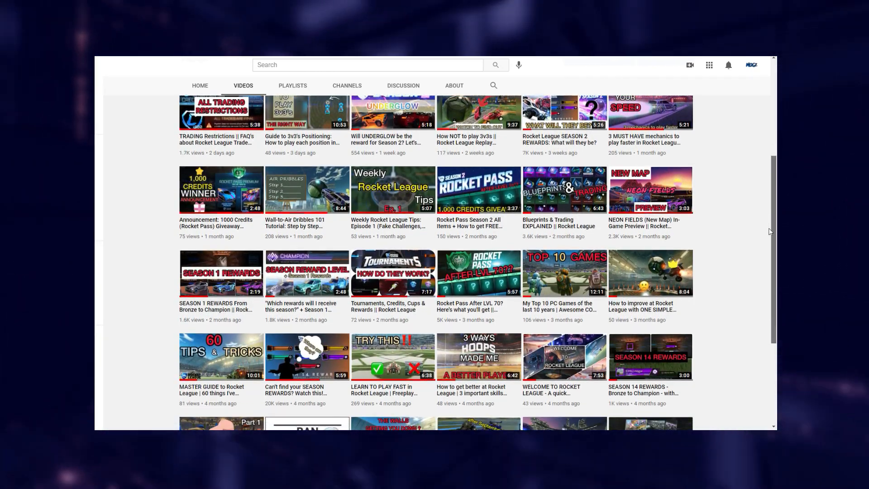
pyautogui.scroll(-3)
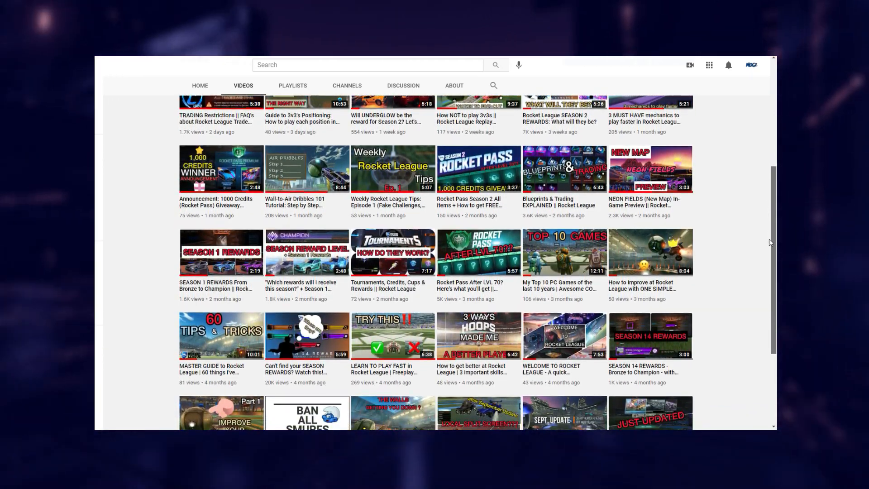
pyautogui.scroll(-3)
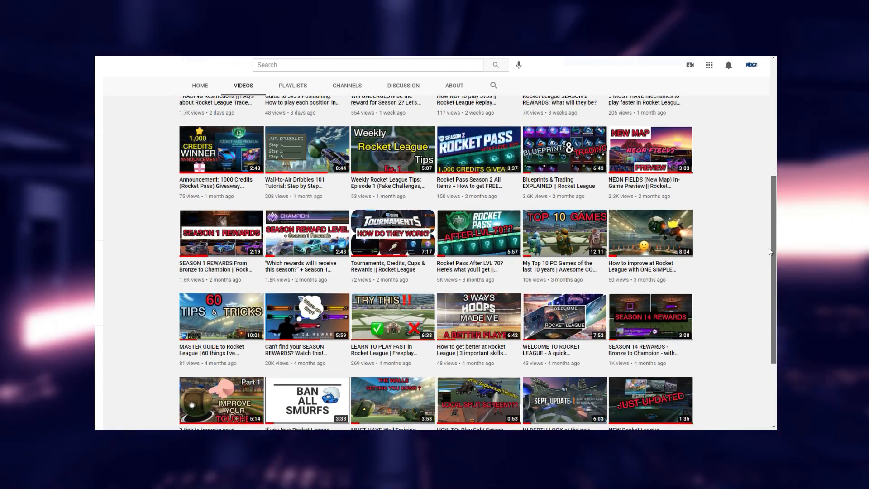
pyautogui.scroll(-3)
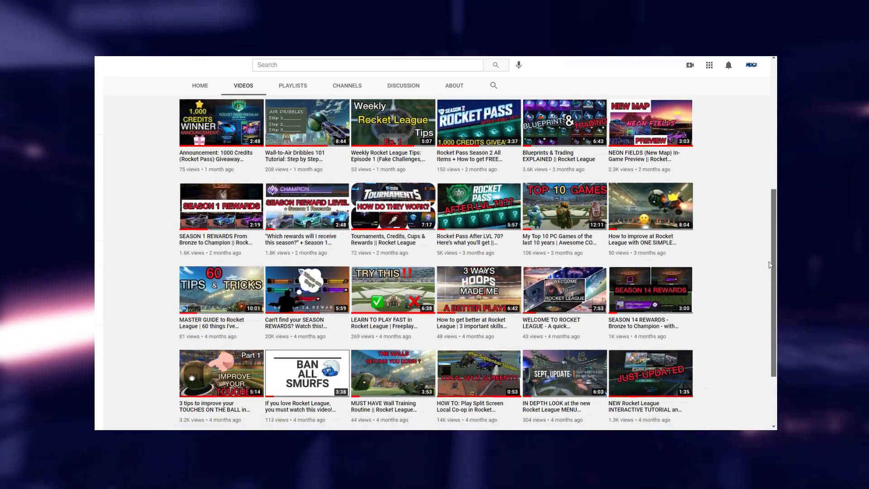
pyautogui.scroll(-3)
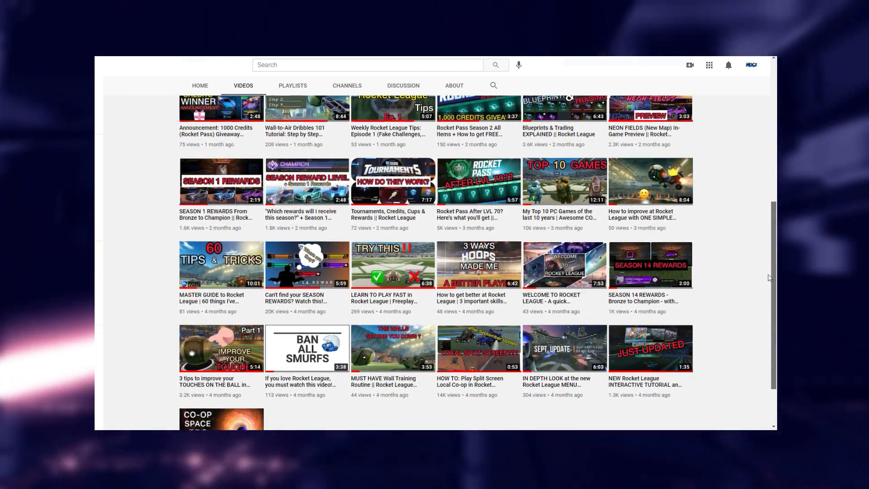
pyautogui.scroll(-3)
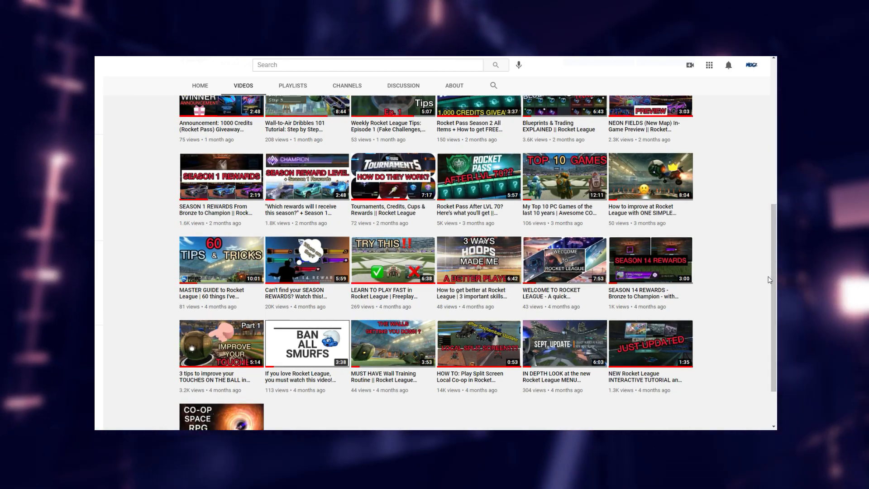
pyautogui.moveTo(762, 145)
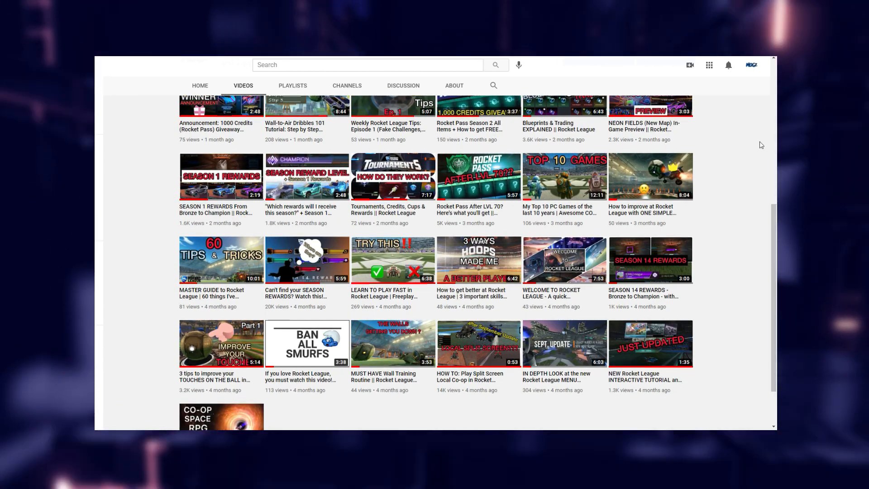
pyautogui.moveTo(742, 80)
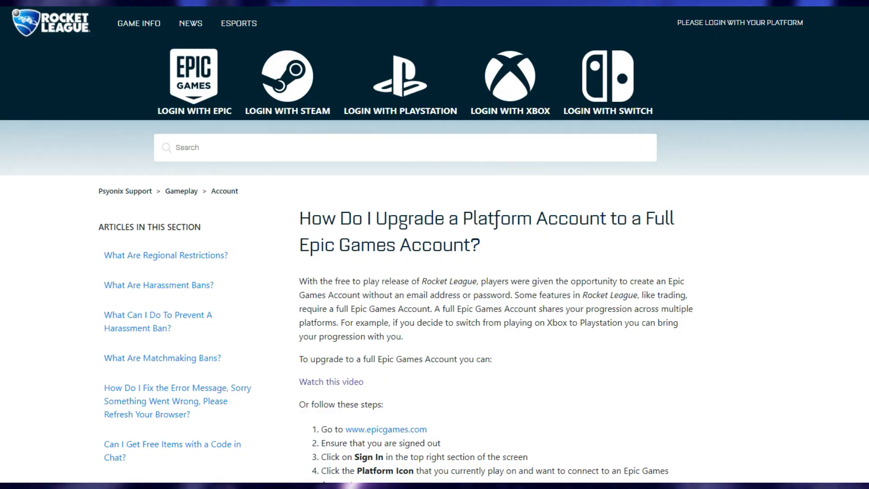
# Step: Read through the steps of 'How Do I Upgrade a Platform Account to a Full Epic Games Account?'
pyautogui.scroll(-3)
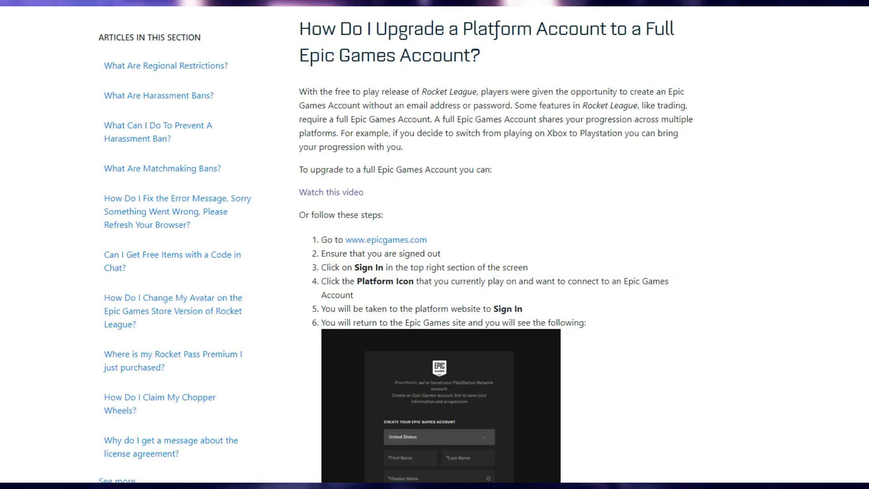
pyautogui.scroll(-3)
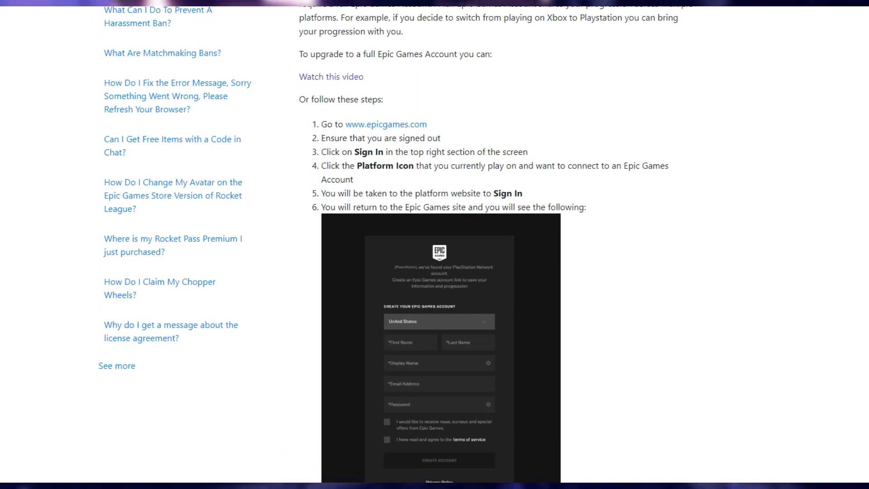
pyautogui.scroll(-3)
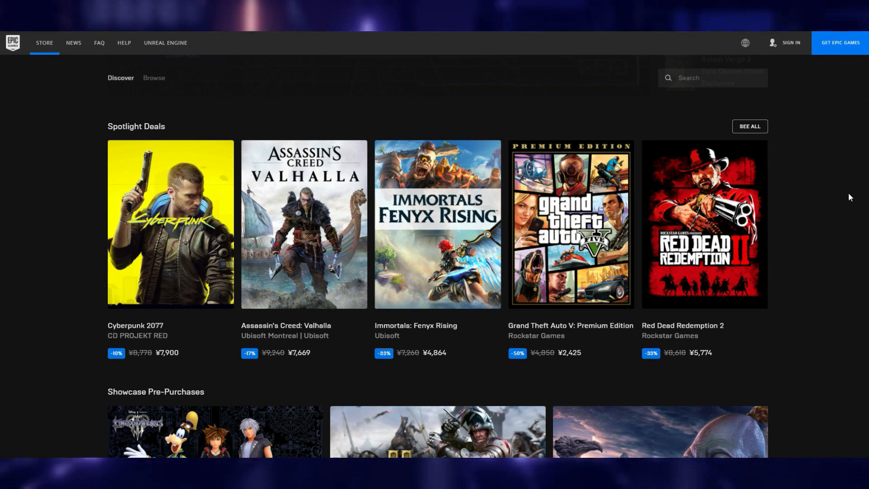
pyautogui.moveTo(796, 42)
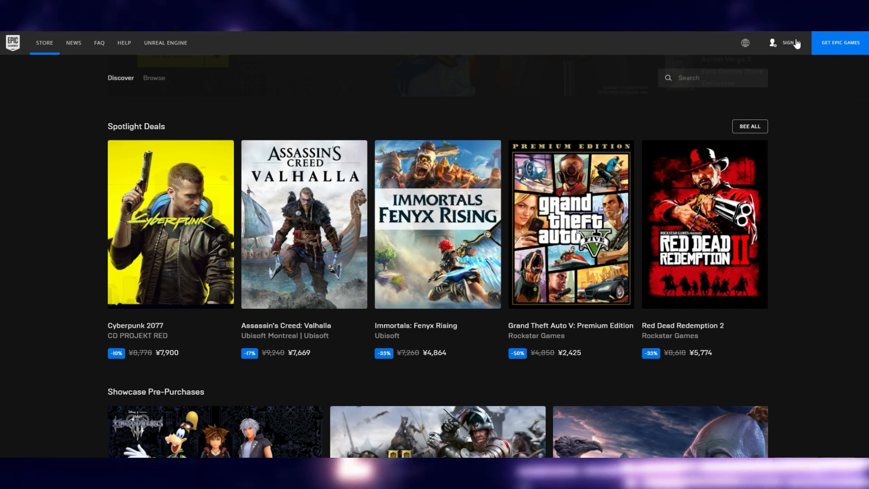
pyautogui.moveTo(788, 42)
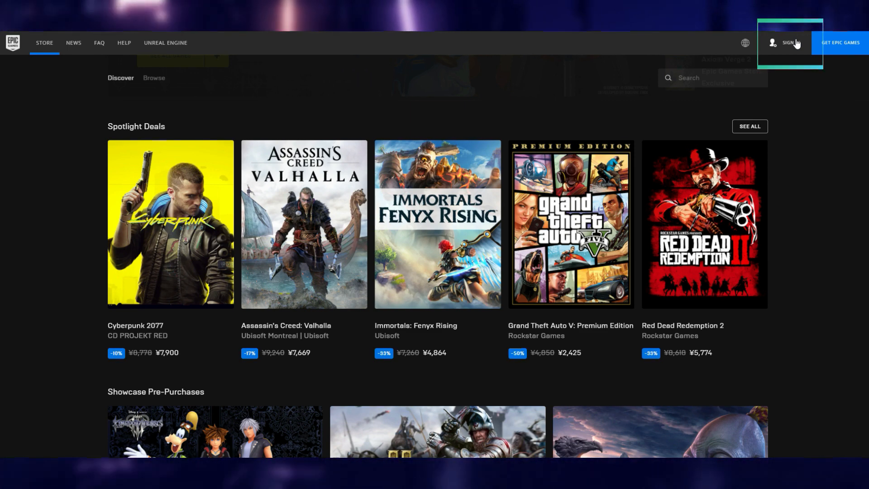
# Step: Reach the Epic sign-in page listing Epic, console, Steam and social account options
pyautogui.click(786, 42)
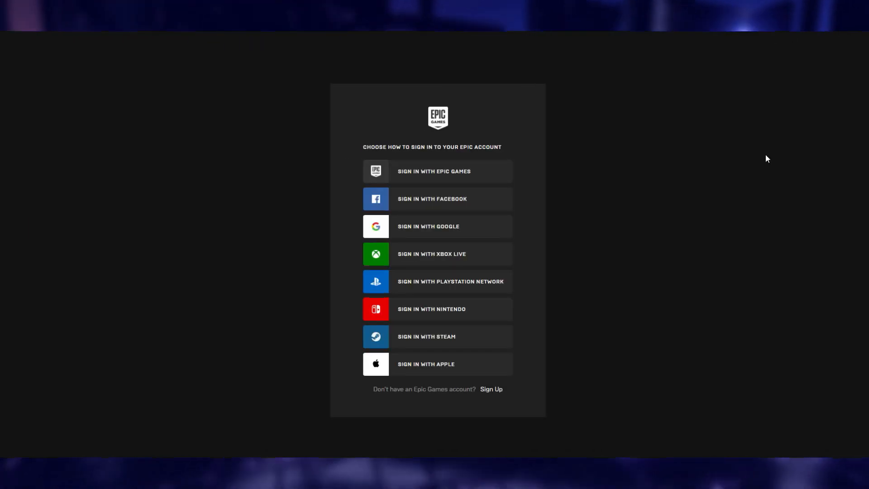
pyautogui.moveTo(466, 176)
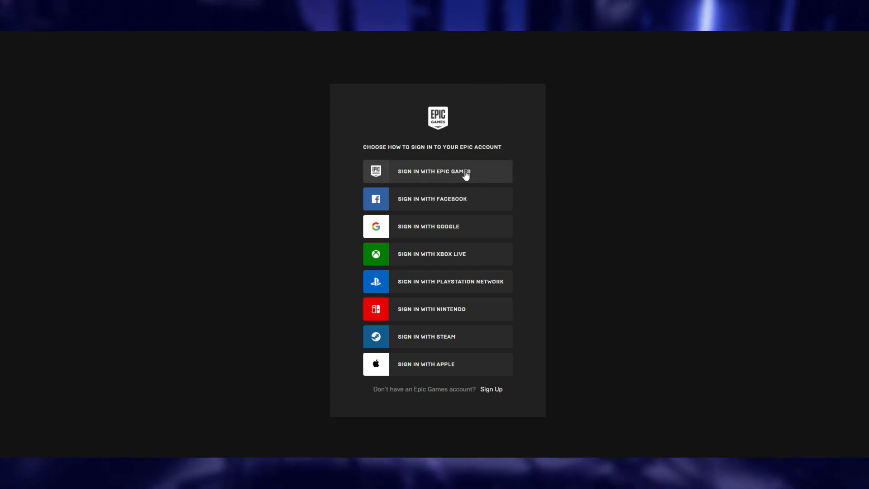
pyautogui.moveTo(447, 285)
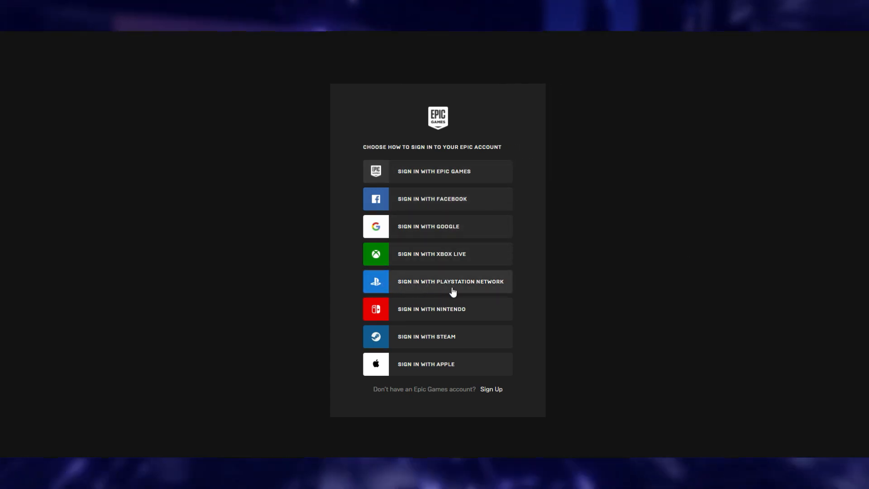
pyautogui.moveTo(431, 317)
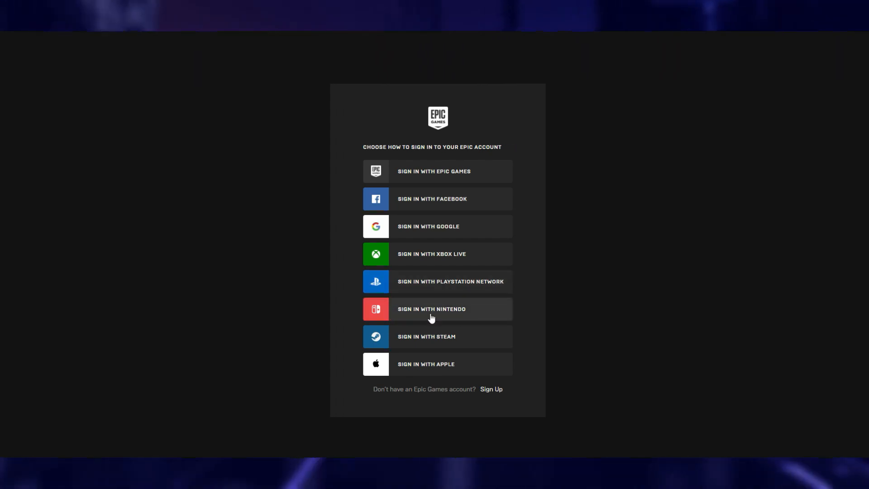
pyautogui.moveTo(381, 317)
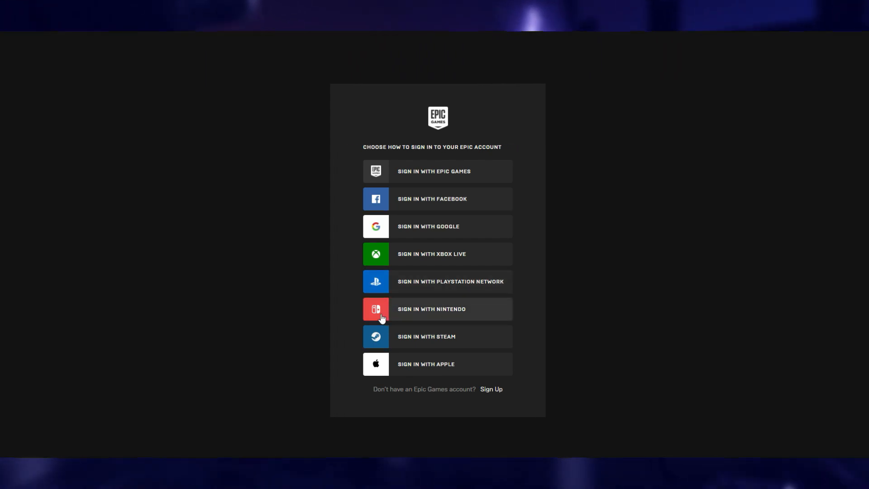
pyautogui.moveTo(421, 283)
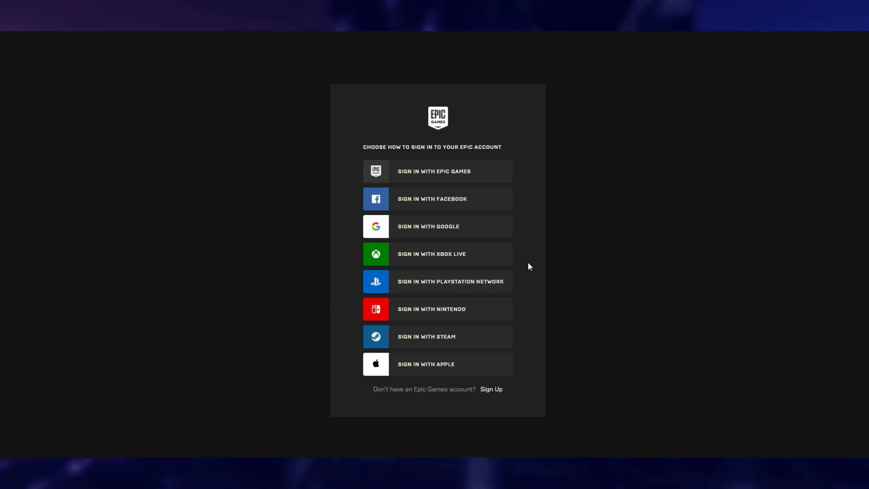
pyautogui.moveTo(523, 265)
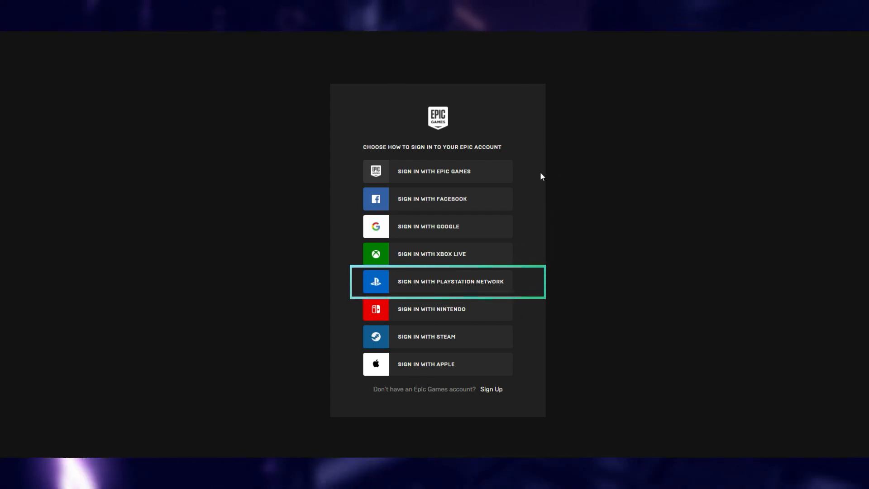
pyautogui.click(447, 280)
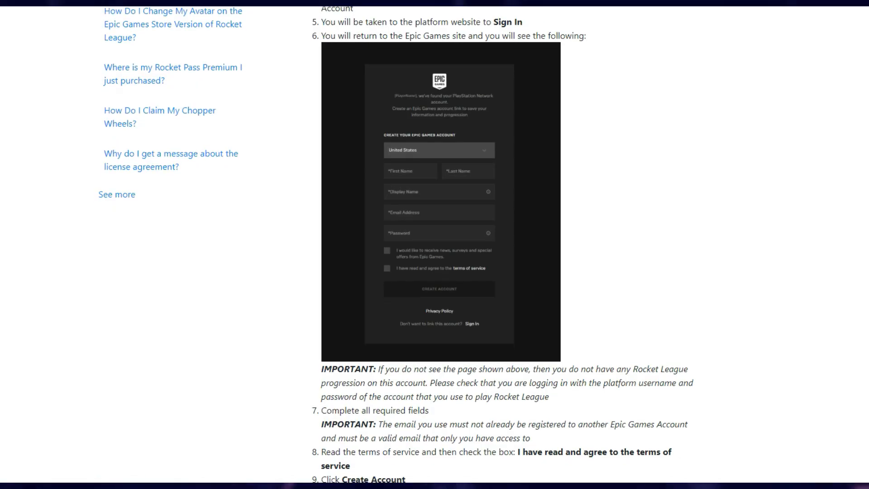
# Step: Review steps 7–9 ending with Create Account and the note that trading requires 2FA
pyautogui.scroll(-3)
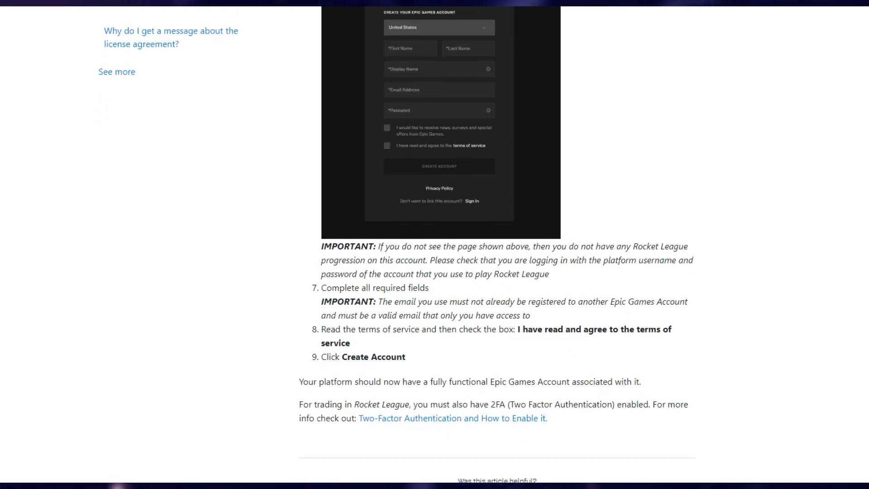